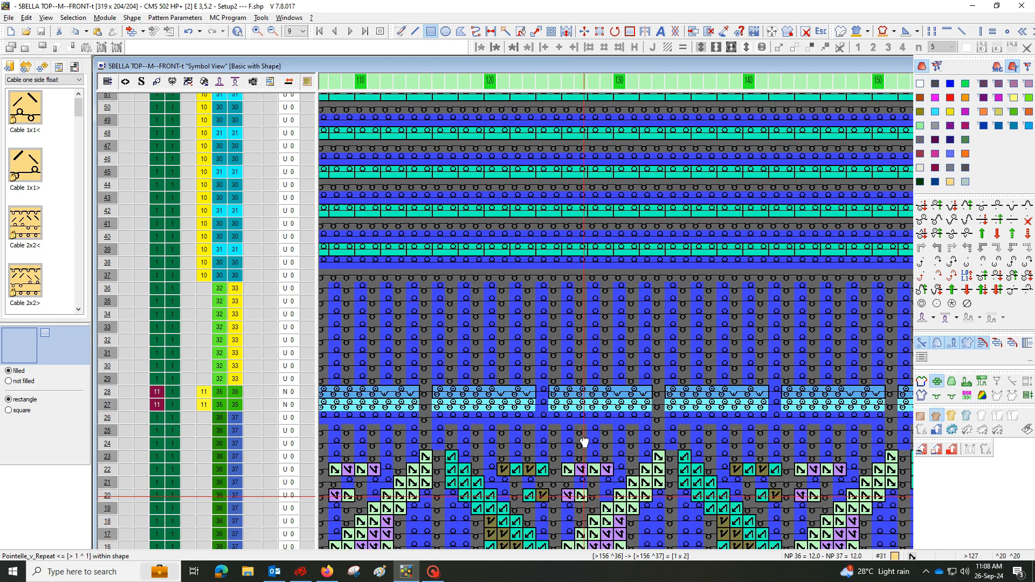
Open the cable module in the module editor to inspect it, then close it.
right_click(581, 443)
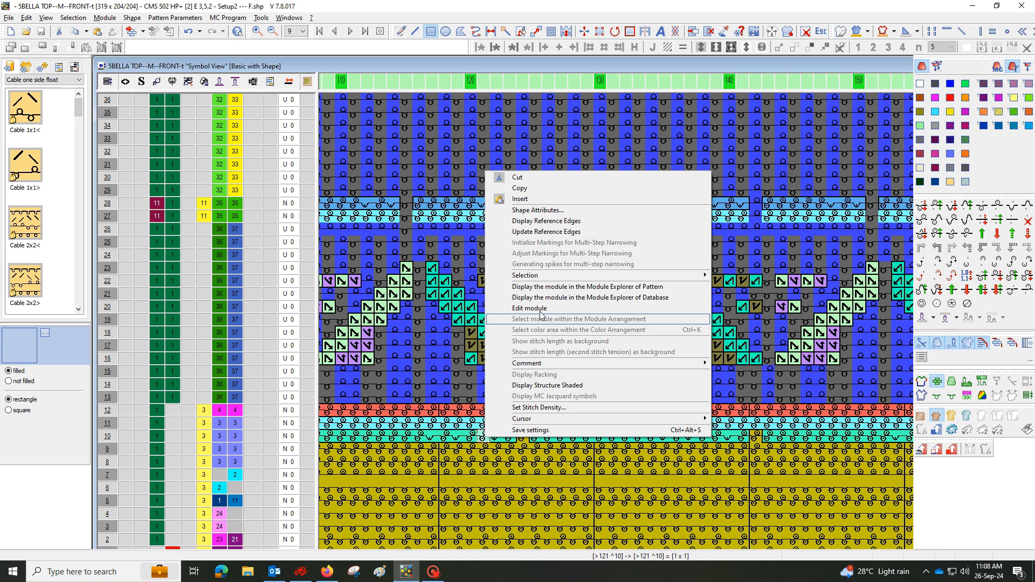
click(529, 308)
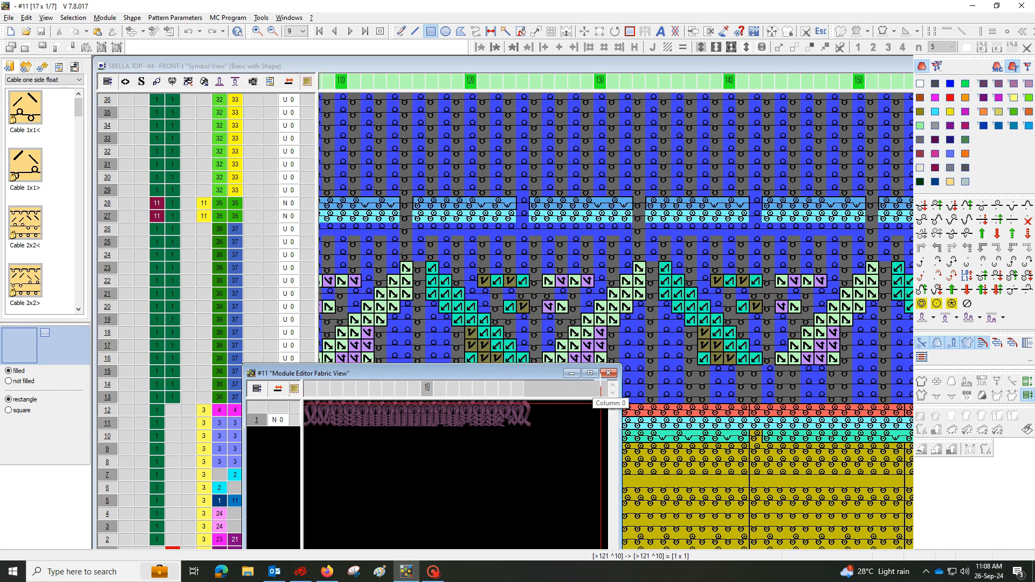
click(607, 373)
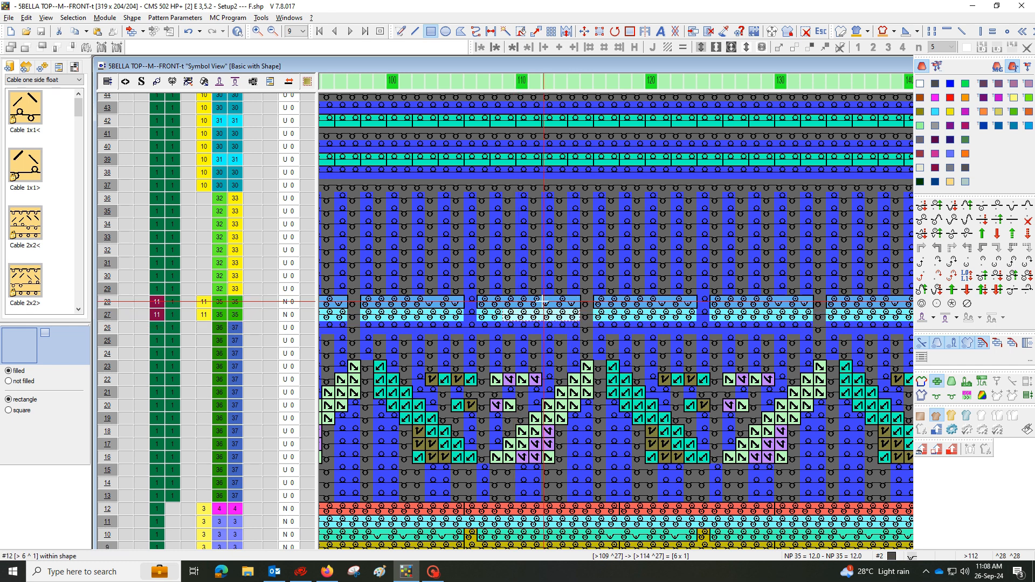
Inspect another pattern module, then copy the band and place it higher up the front.
right_click(539, 304)
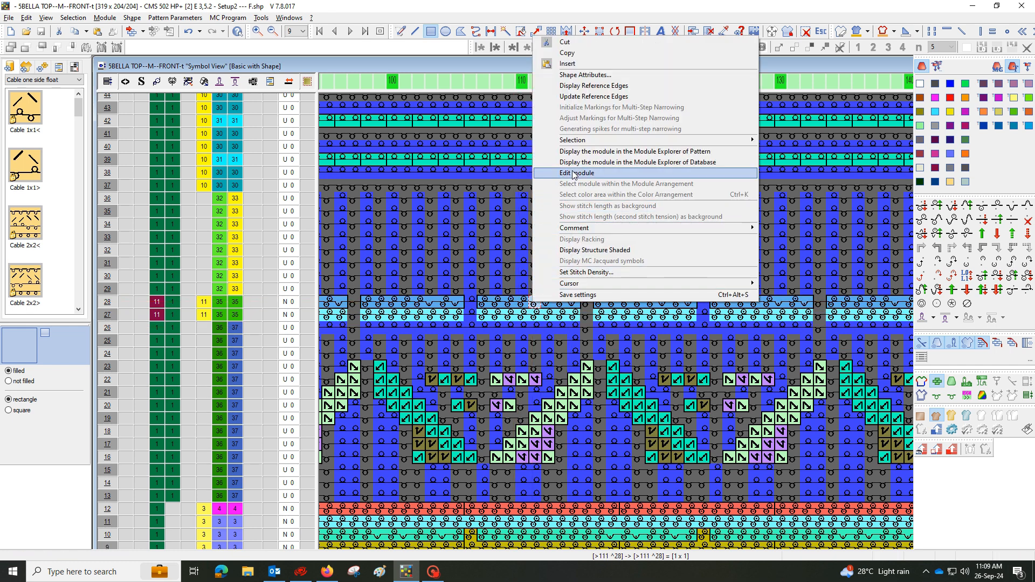
click(576, 172)
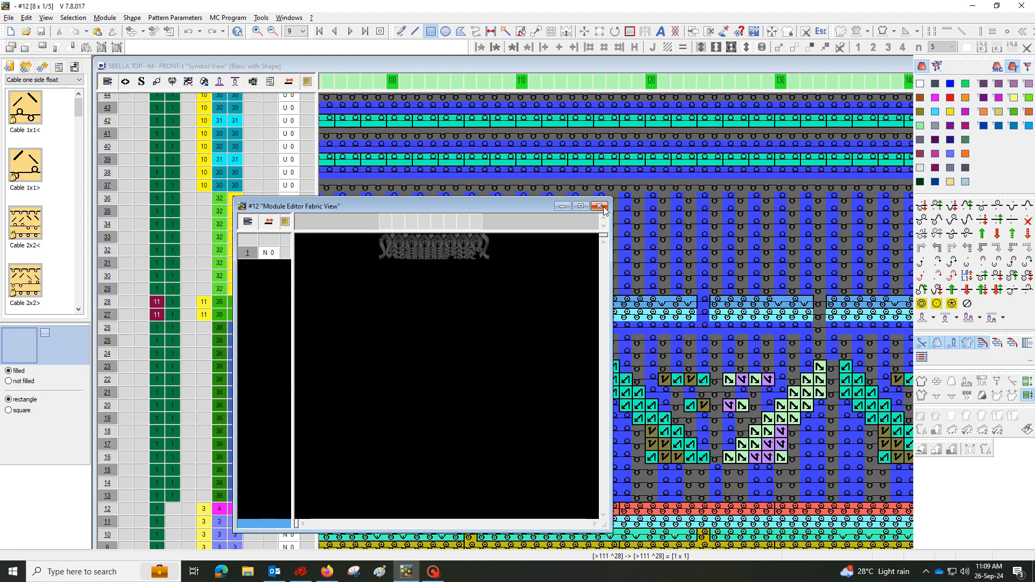
click(598, 206)
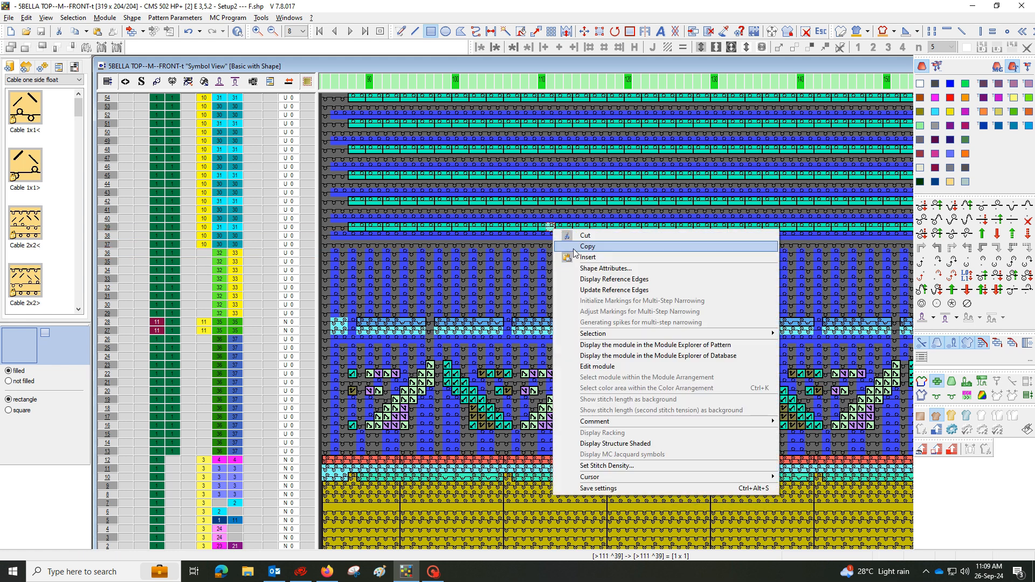
click(597, 366)
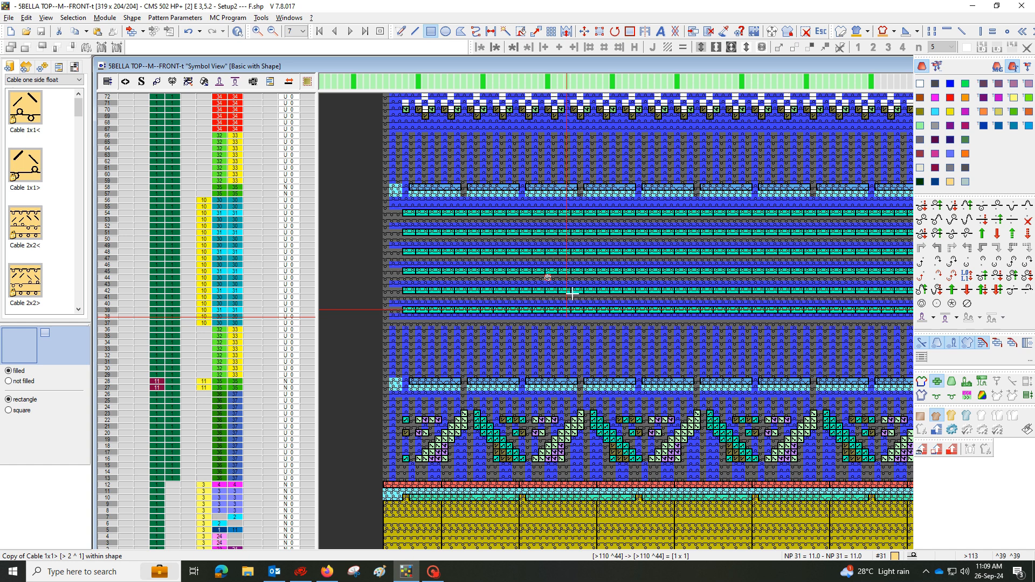
click(289, 31)
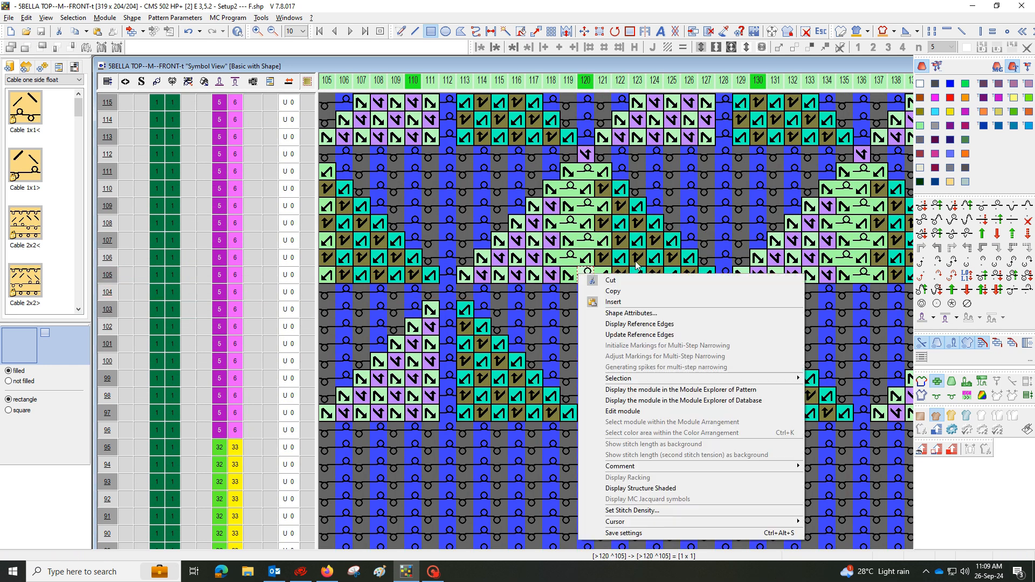
Open Yarn Field Allocation for the front panel from the motif area's context menu.
click(623, 411)
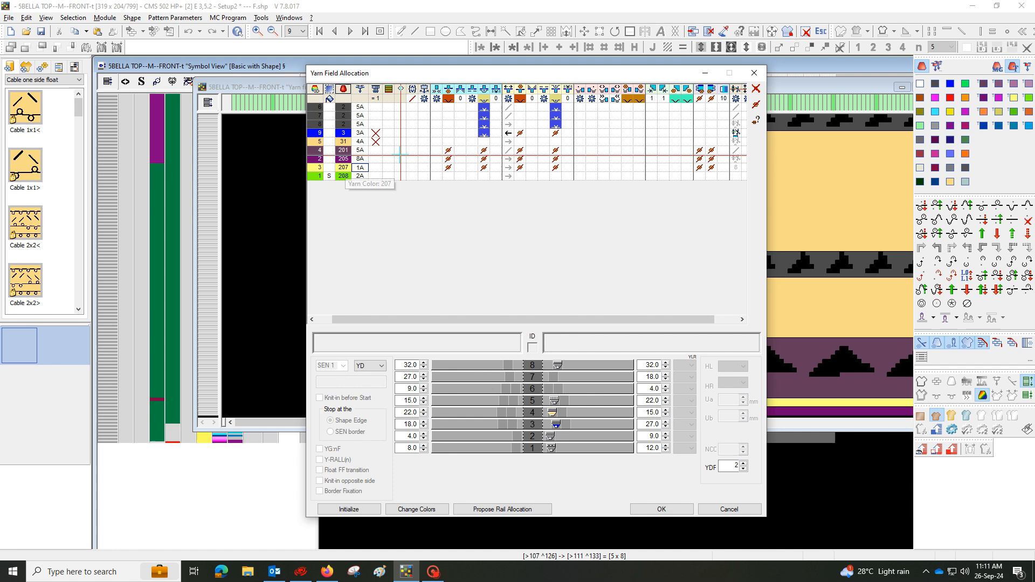
Re-sort the yarn fields with colour 208 first and acknowledge the check message.
click(661, 508)
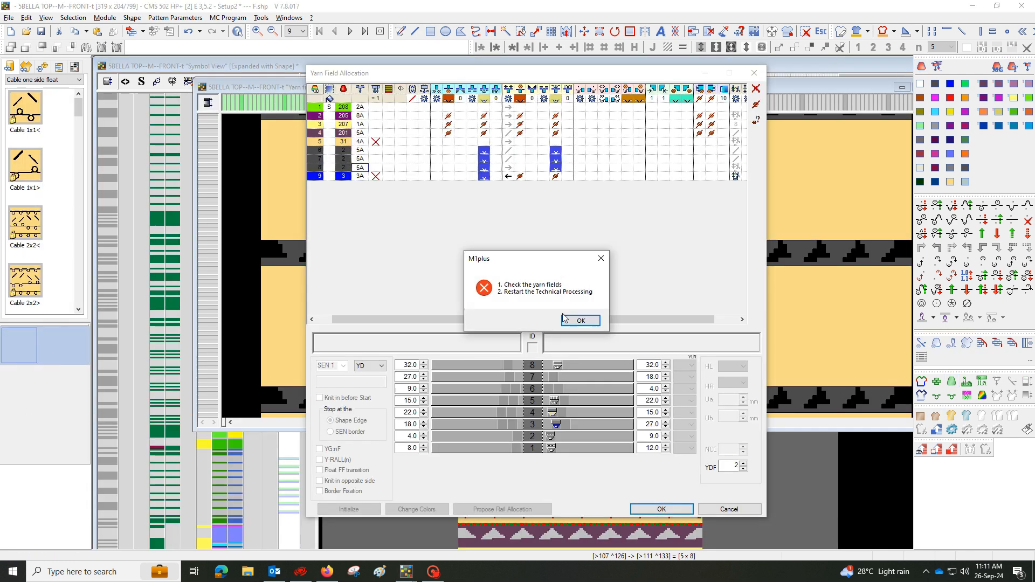
click(580, 320)
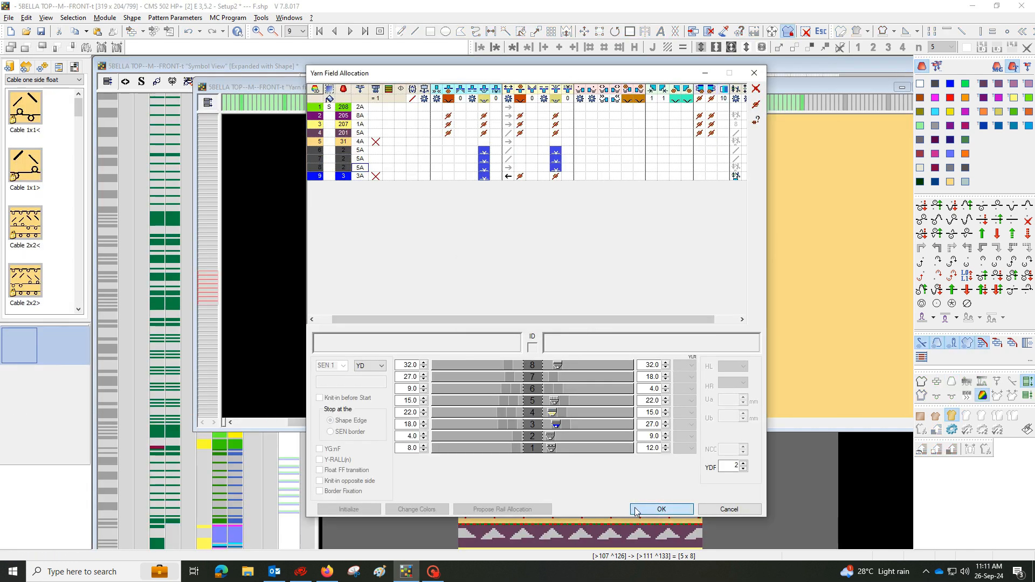
Accept the yarn field allocation so the Technical Assistant adds knit-in rows and knots.
click(661, 509)
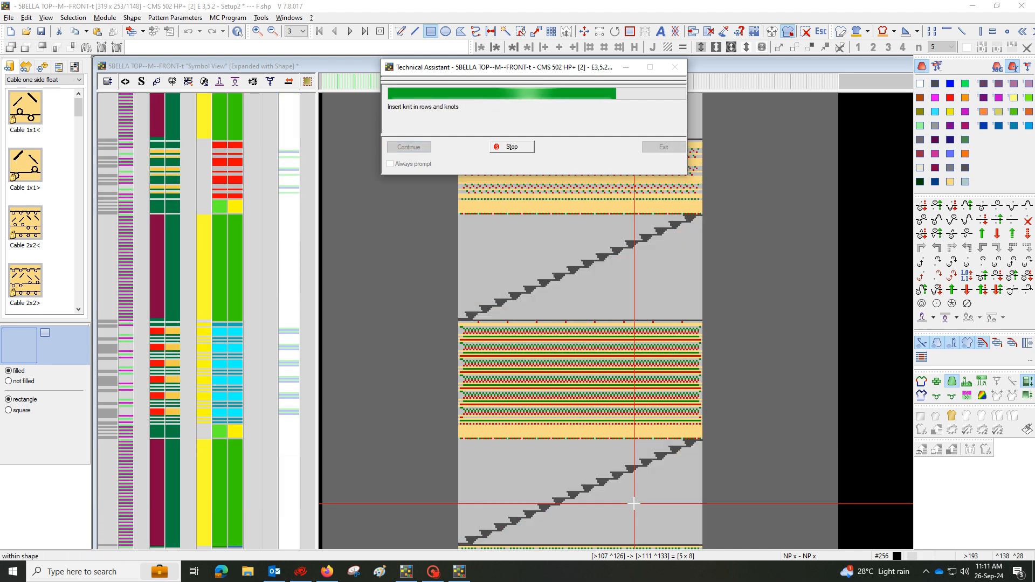
click(511, 146)
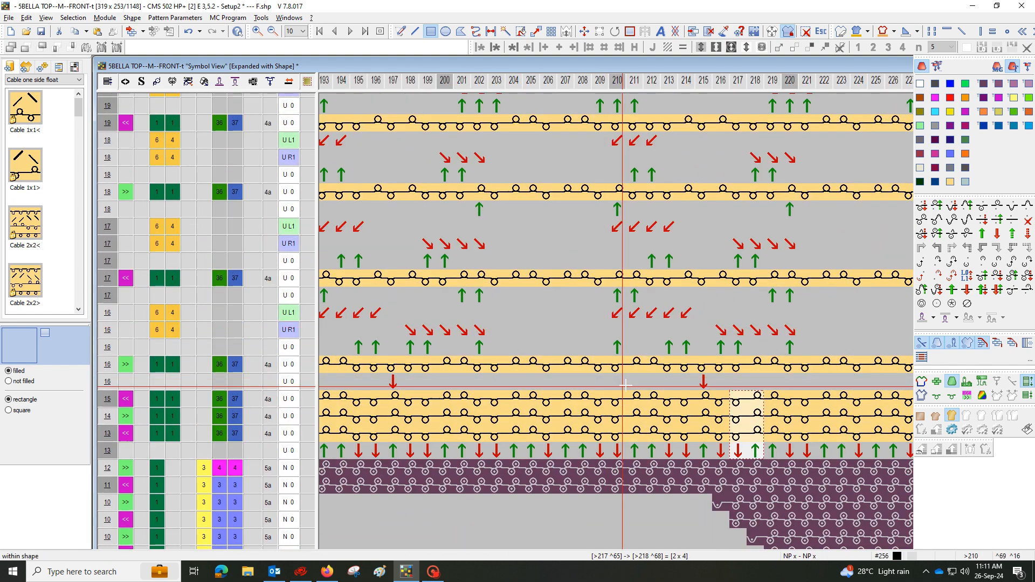
Finish the Technical Assistant through stroke specification, assigning rows to S1 and S2.
click(670, 310)
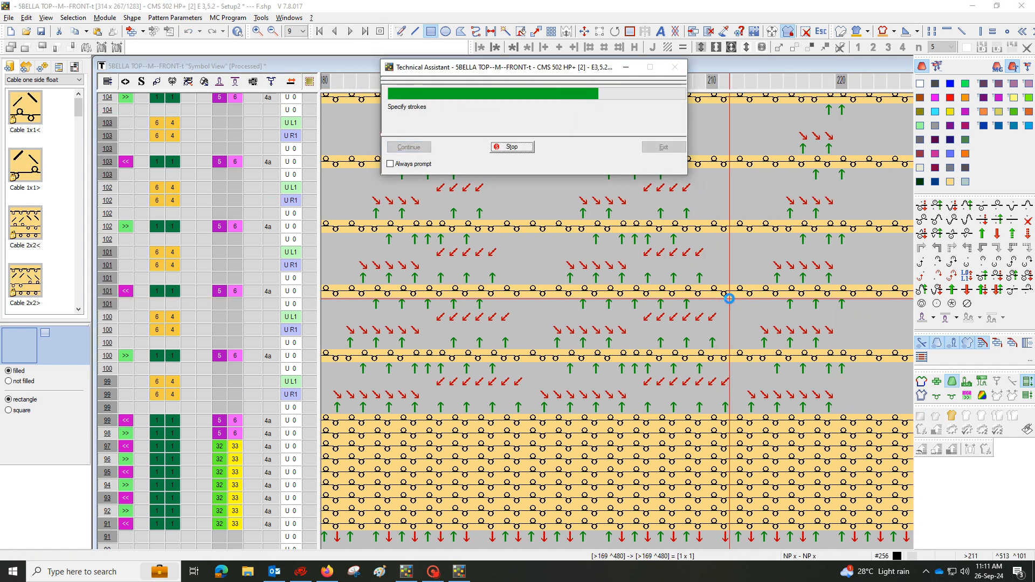
click(512, 147)
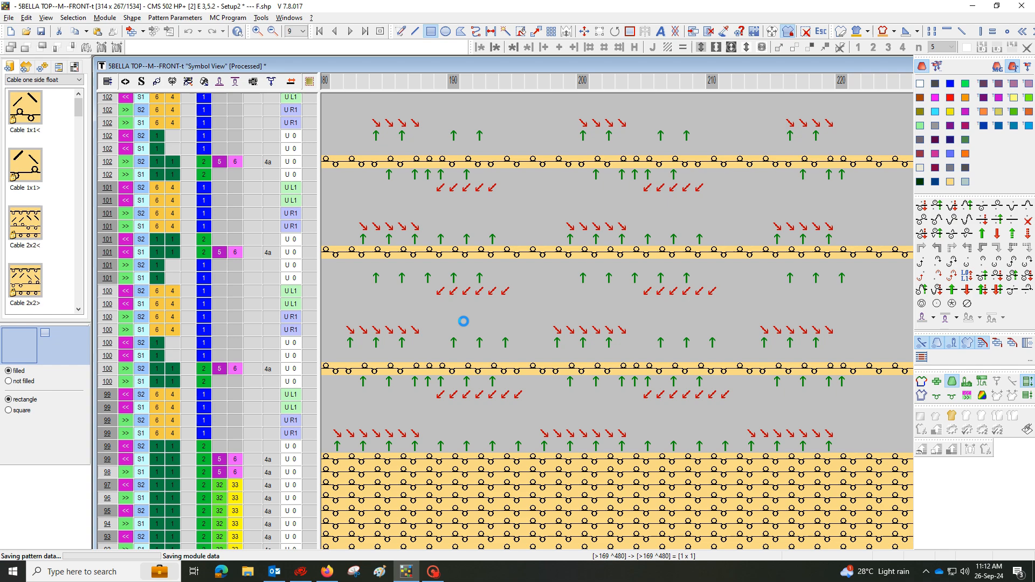